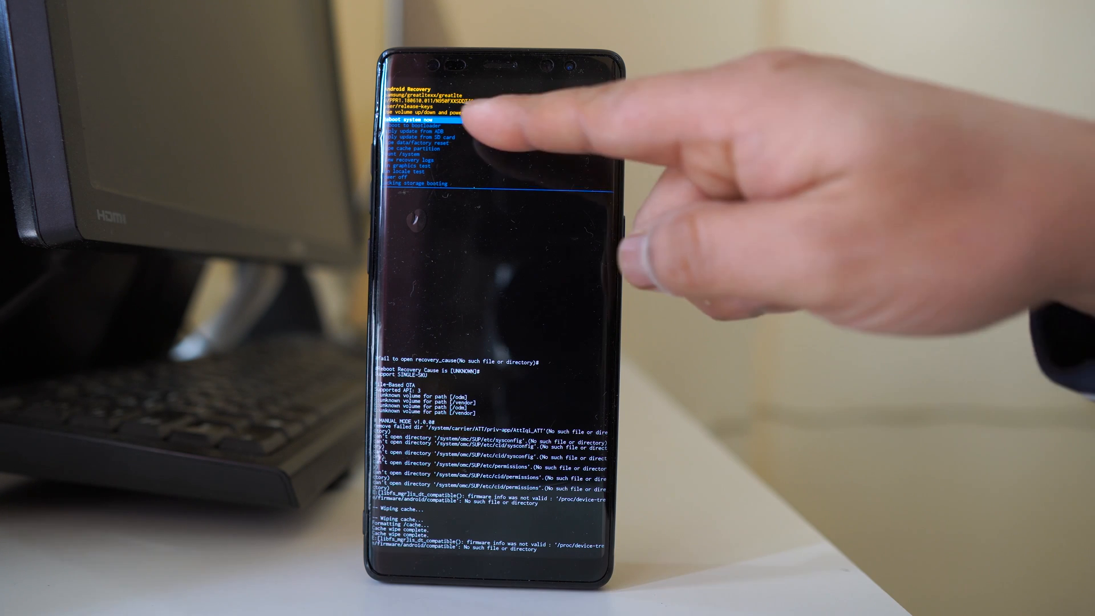
- Select 'Reboot system now' in Android Recovery to boot back into the normal system
click(409, 120)
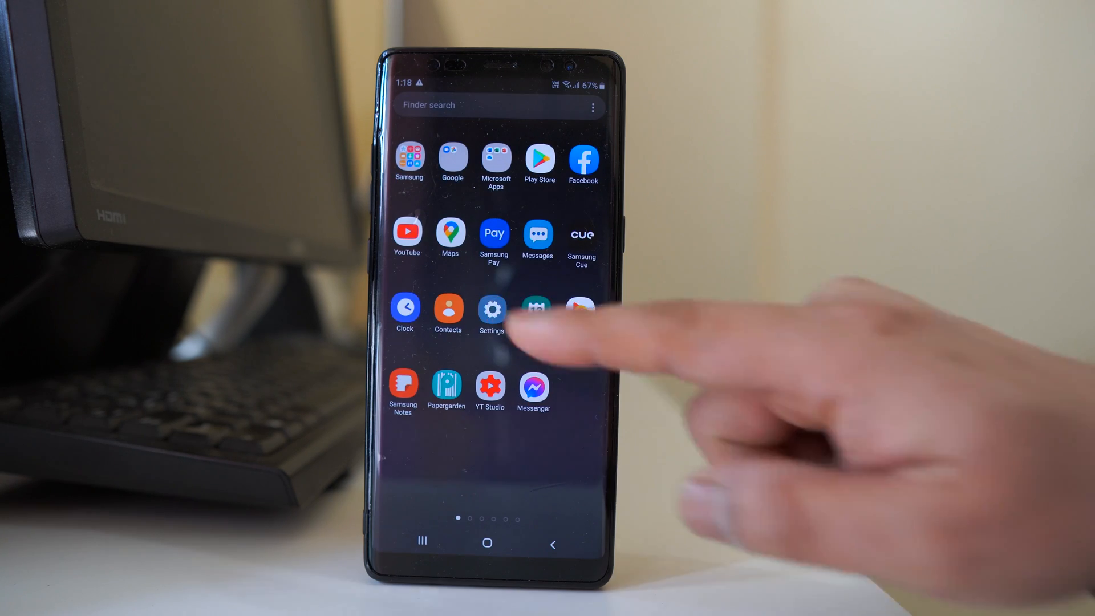
- Run Software update's Download and install check, confirming software current since November 2020
click(491, 311)
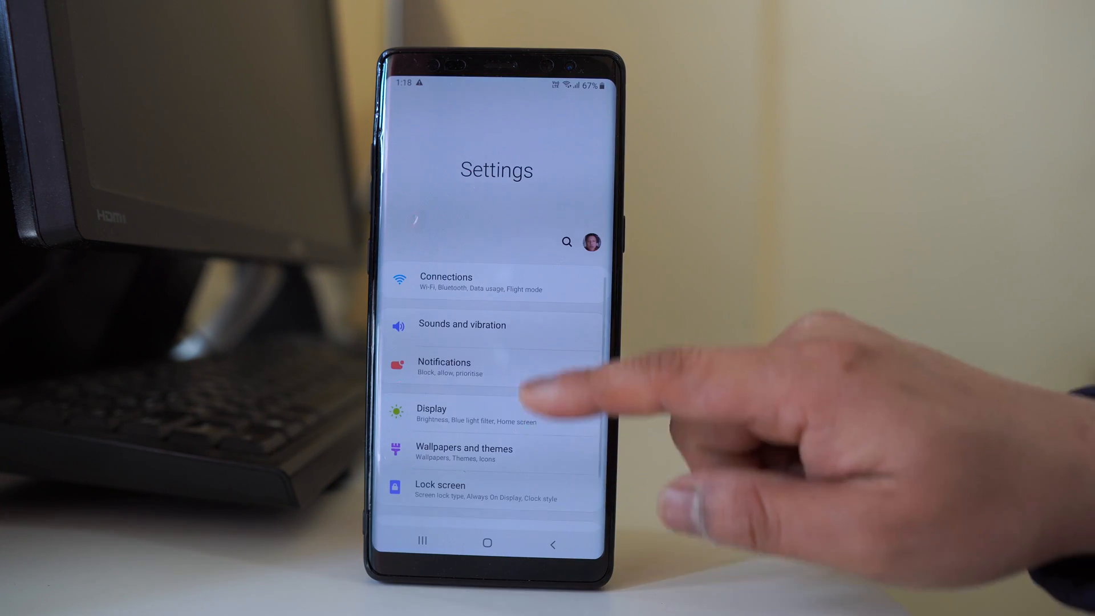
scroll(down, 3)
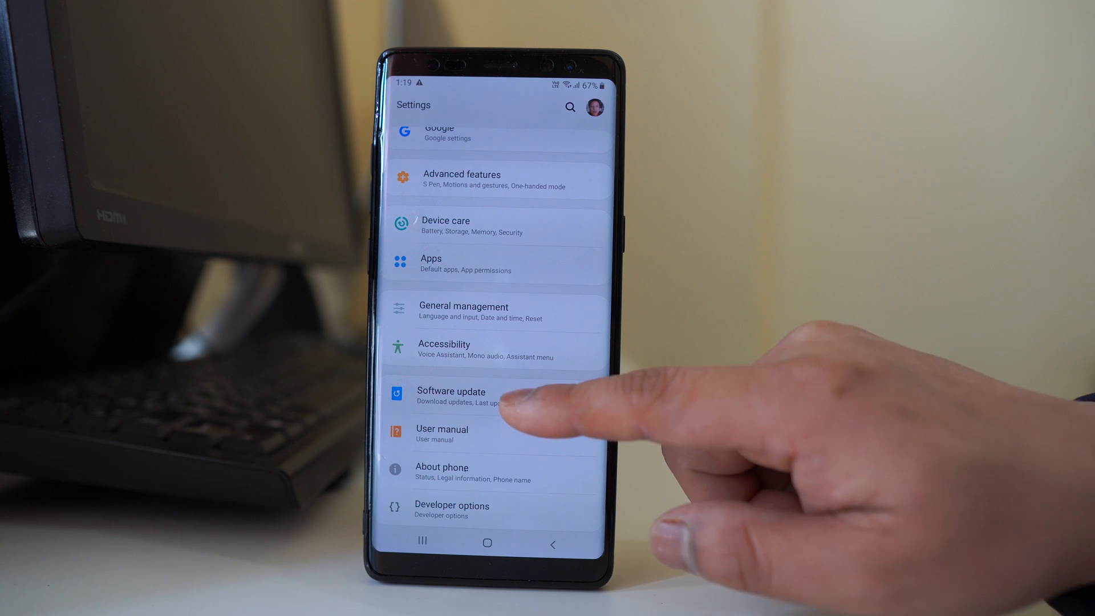
click(451, 391)
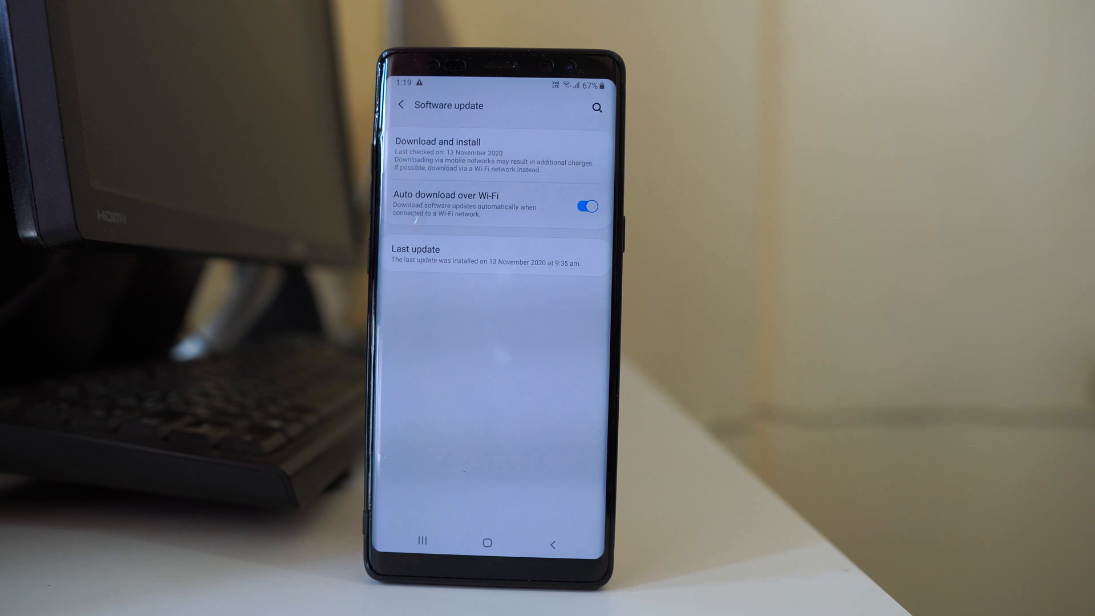
click(437, 141)
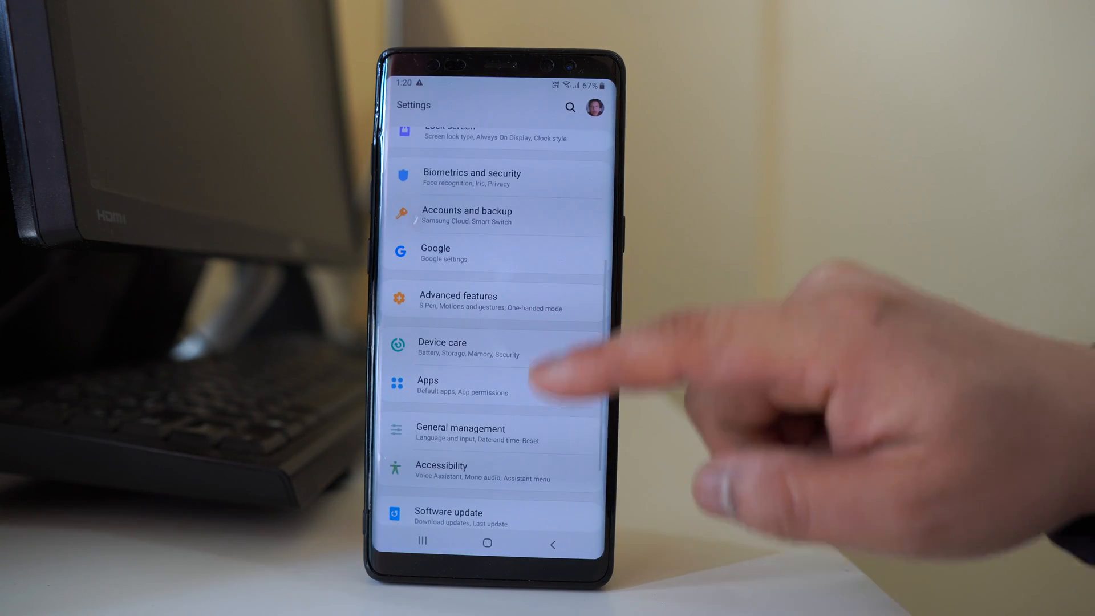
- Go to General management, then Reset, reaching the factory data reset page
click(461, 428)
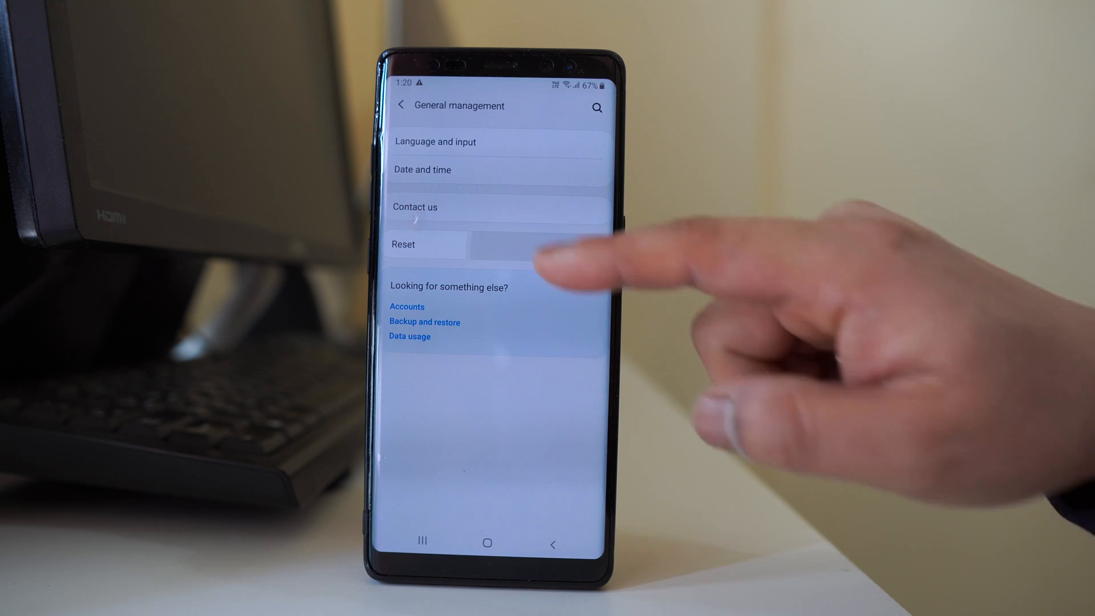
click(404, 244)
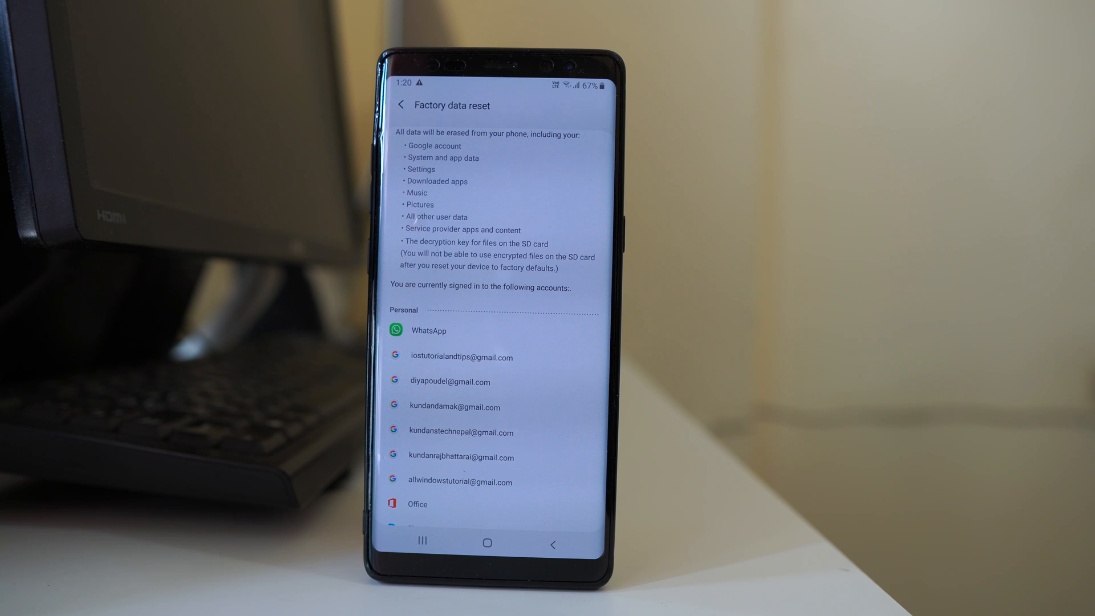
- Scroll the factory data reset page past the apps list to the reset button
scroll(down, 3)
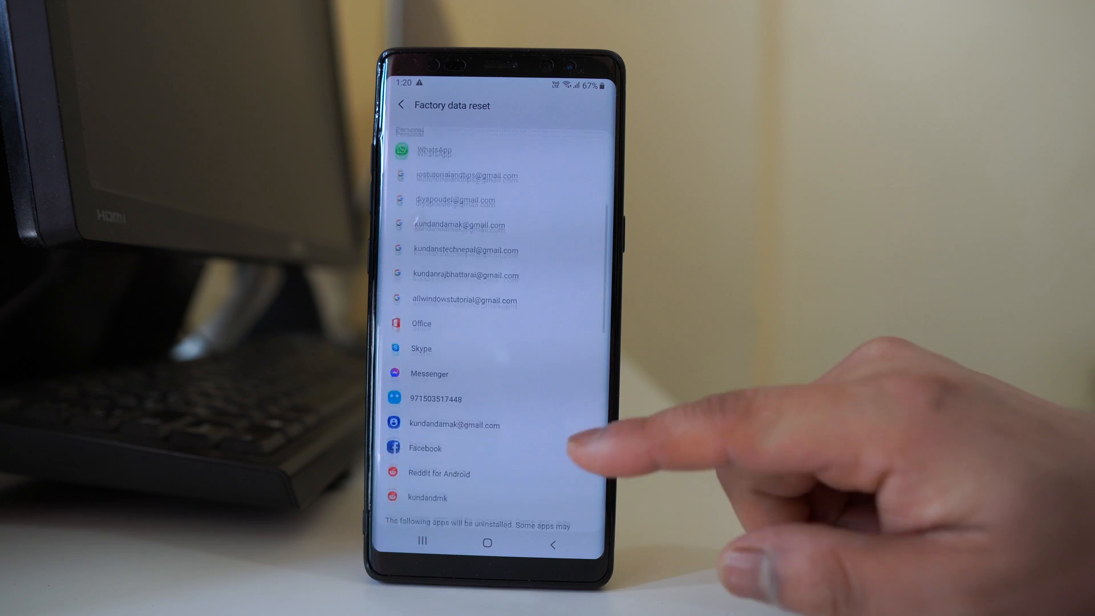
scroll(down, 3)
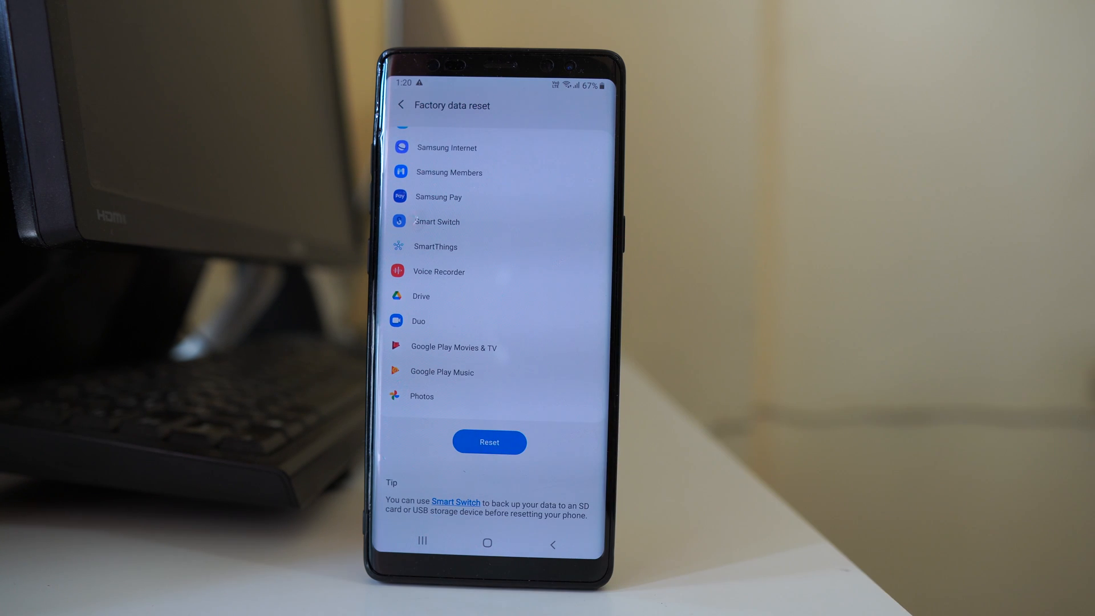